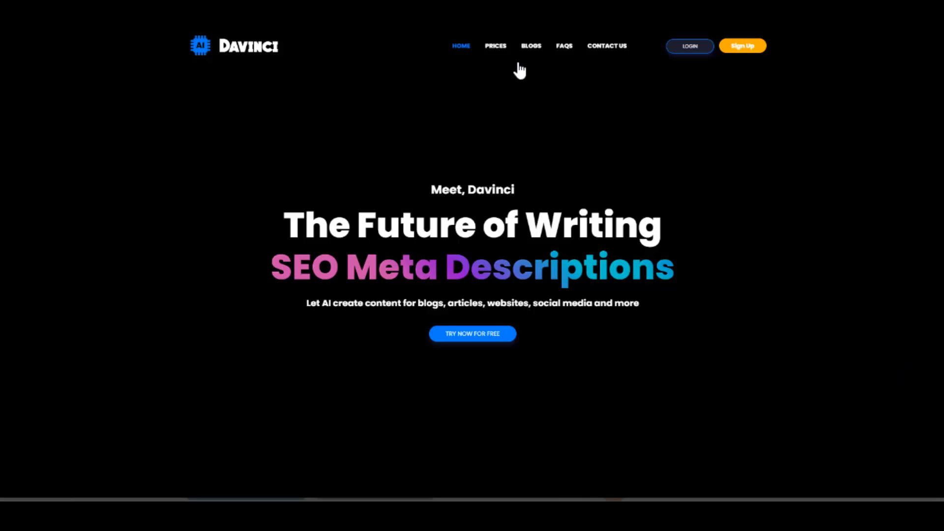
mouse_move(246, 66)
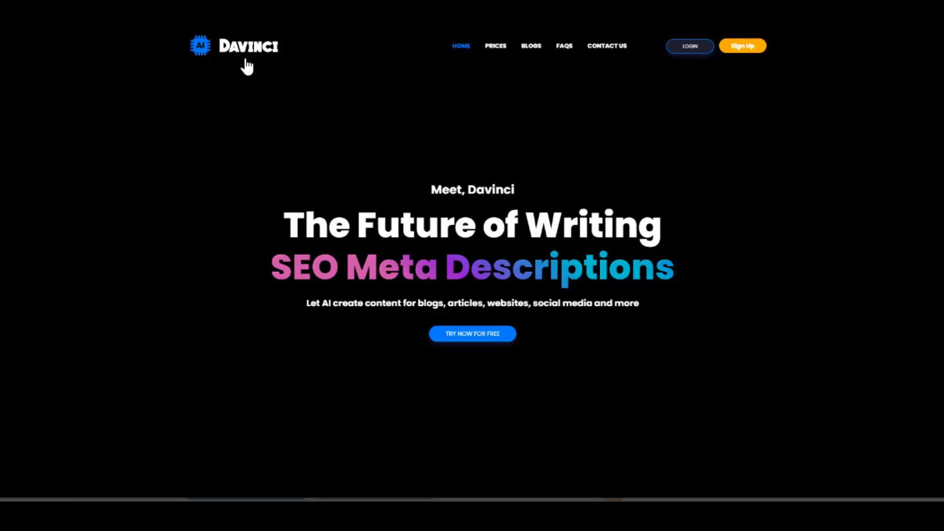
mouse_move(700, 322)
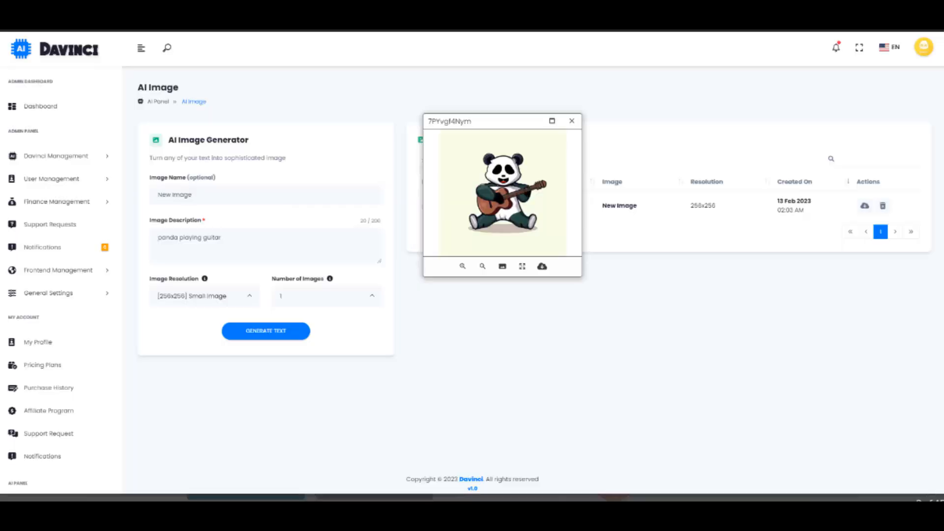
mouse_move(54, 131)
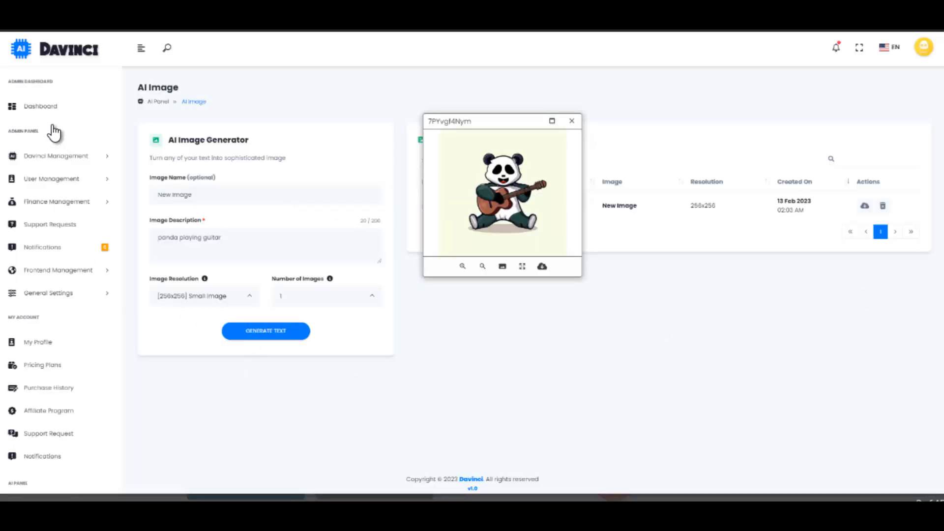
mouse_move(57, 328)
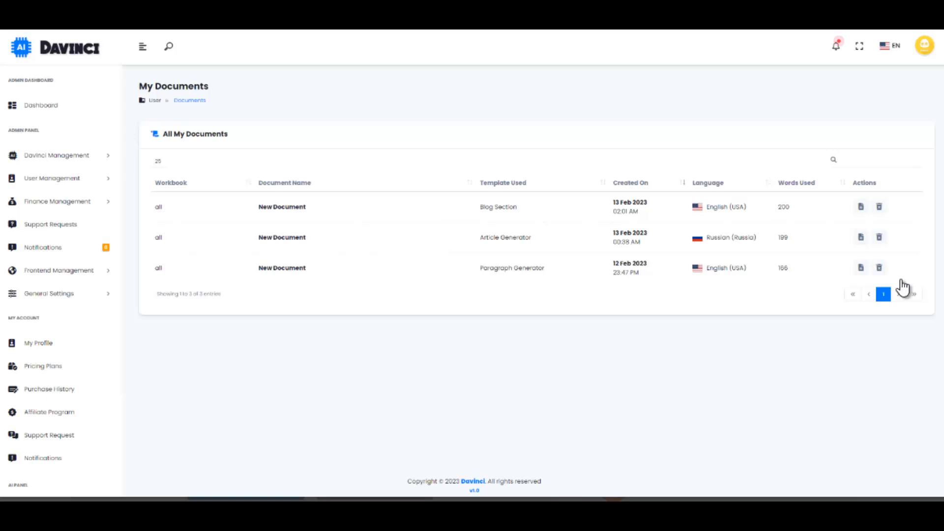
mouse_move(71, 301)
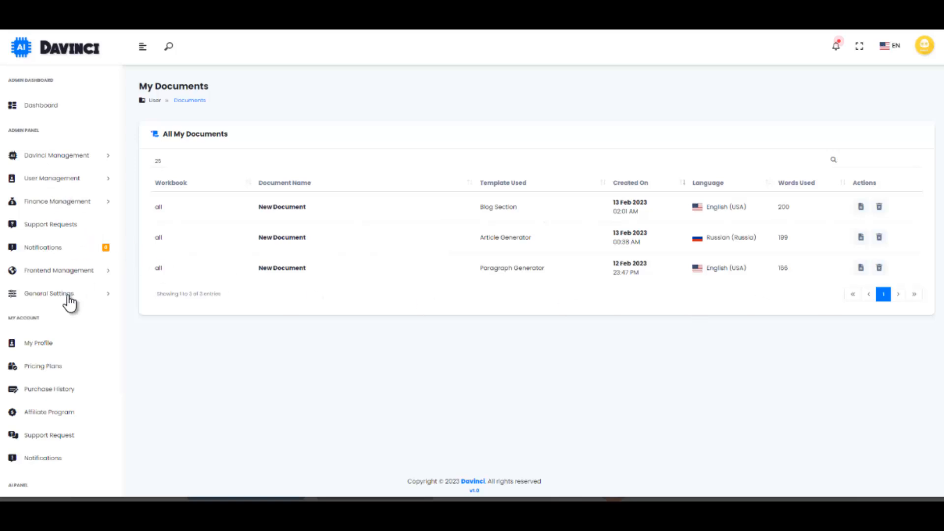
mouse_move(40, 429)
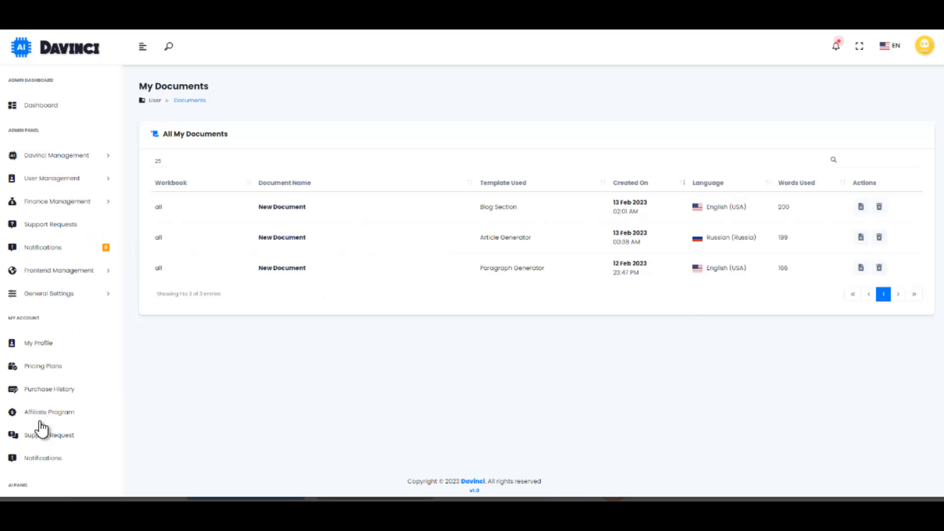
mouse_move(832, 250)
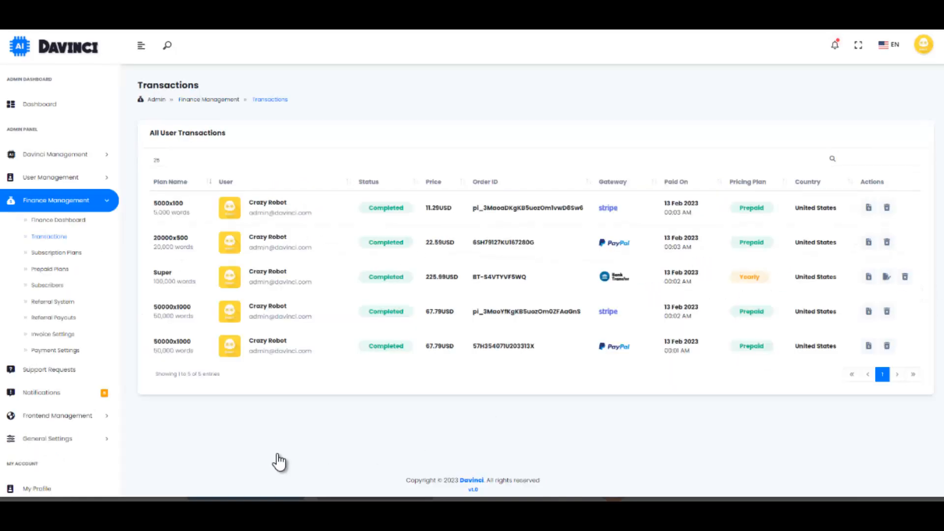
mouse_move(54, 242)
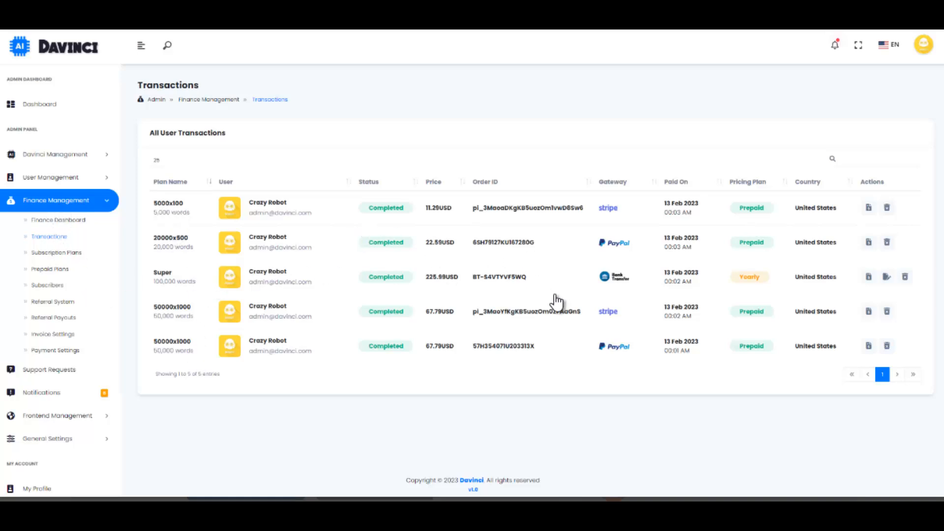
mouse_move(55, 350)
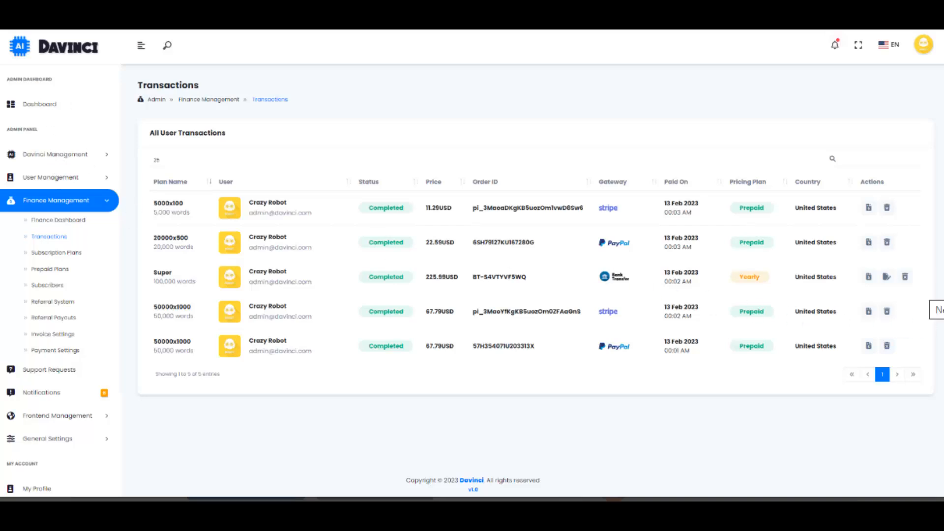
View the Subscription Plans list: six active plans from Entry (9.99 USD) to Super (199.99 USD)
click(59, 253)
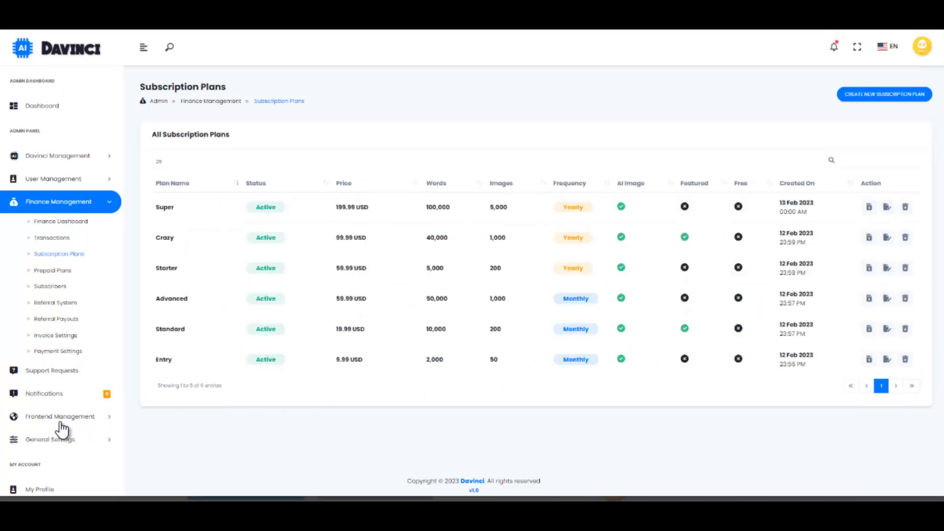
mouse_move(57, 247)
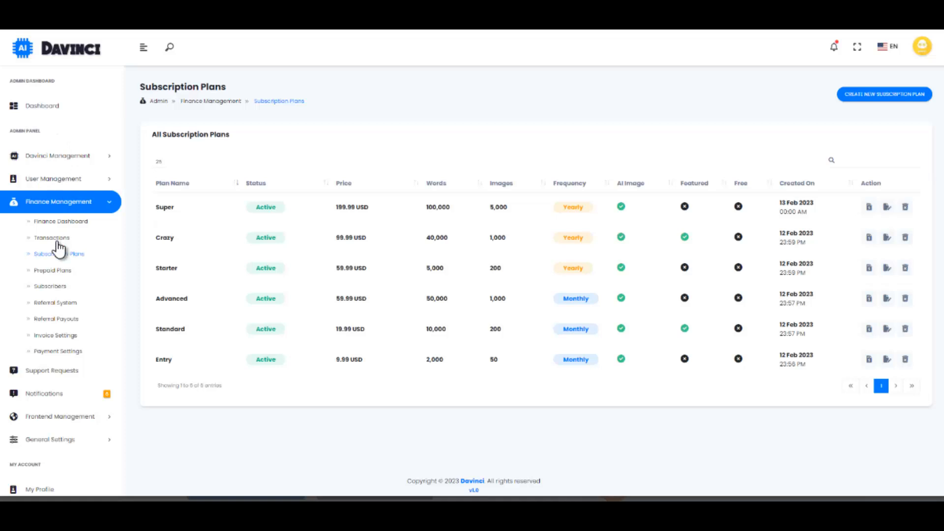
mouse_move(577, 349)
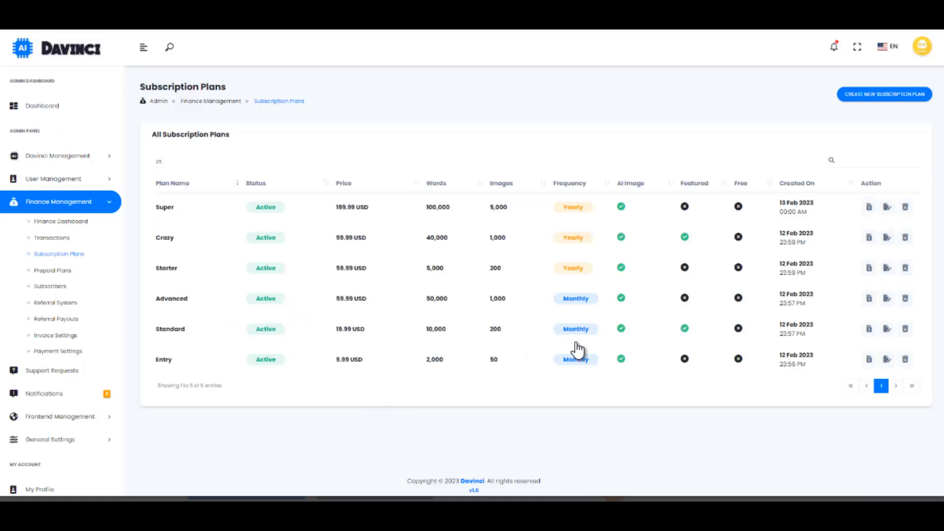
View the Affiliate Program page with its referral URL and 50% commission rate
click(46, 410)
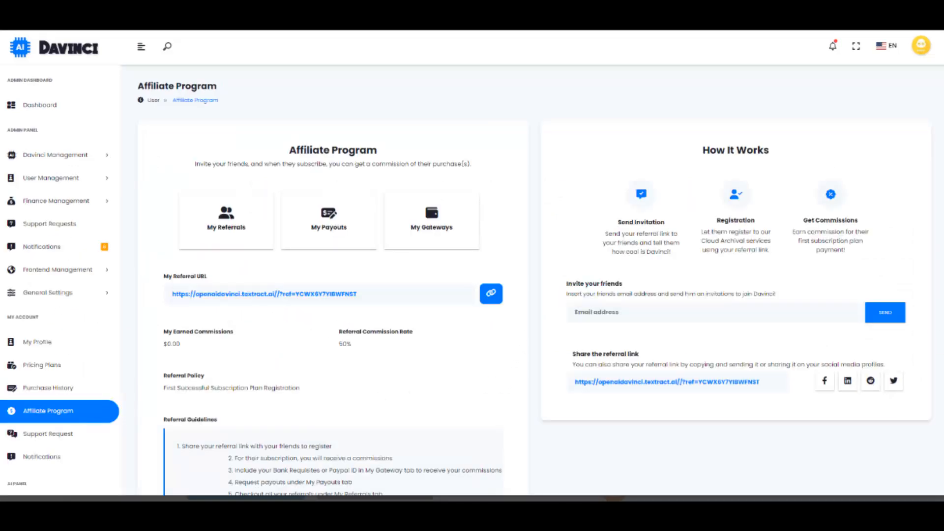
mouse_move(410, 158)
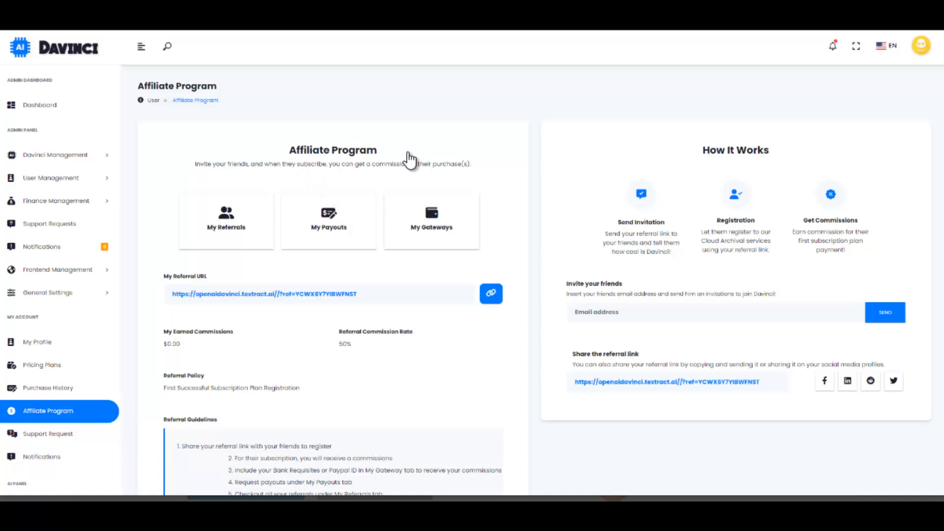
mouse_move(682, 242)
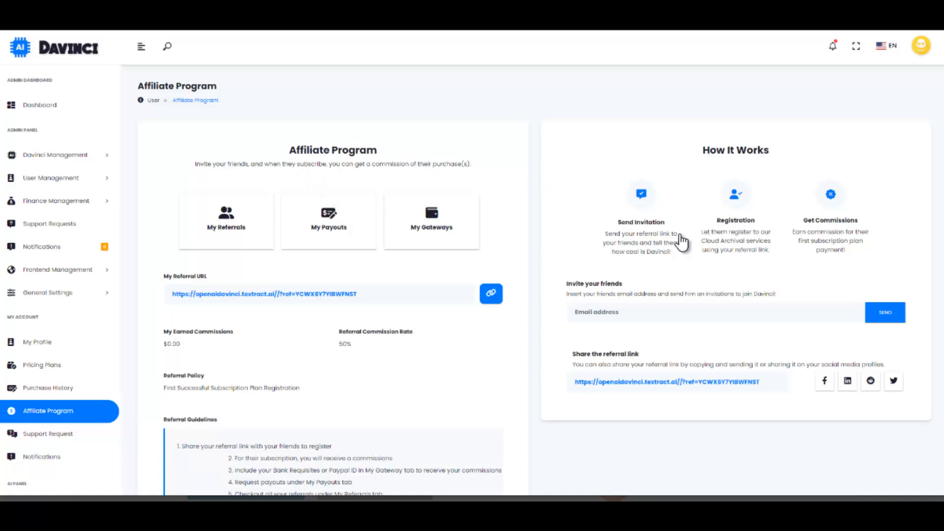
mouse_move(845, 287)
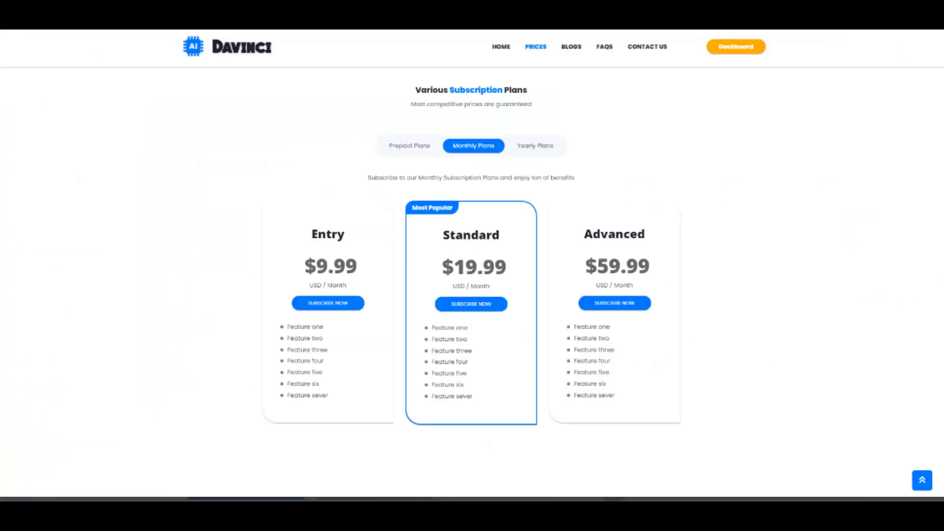
mouse_move(933, 235)
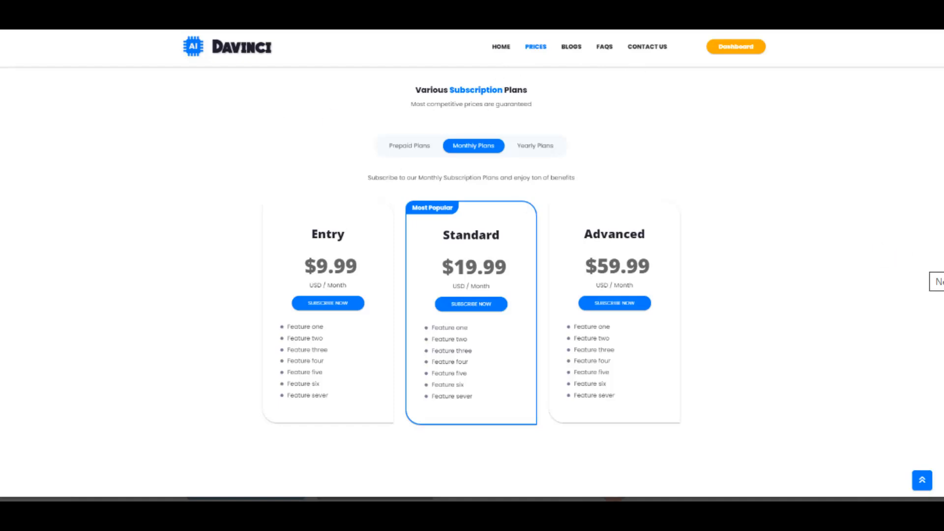
View the Admin Dashboard showing $395.45 total income and five transactions this month
click(735, 46)
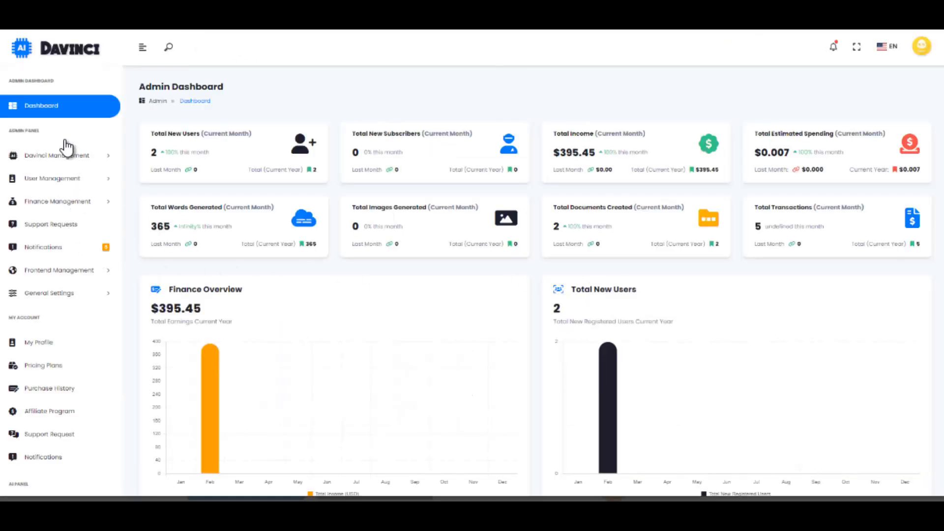
mouse_move(505, 172)
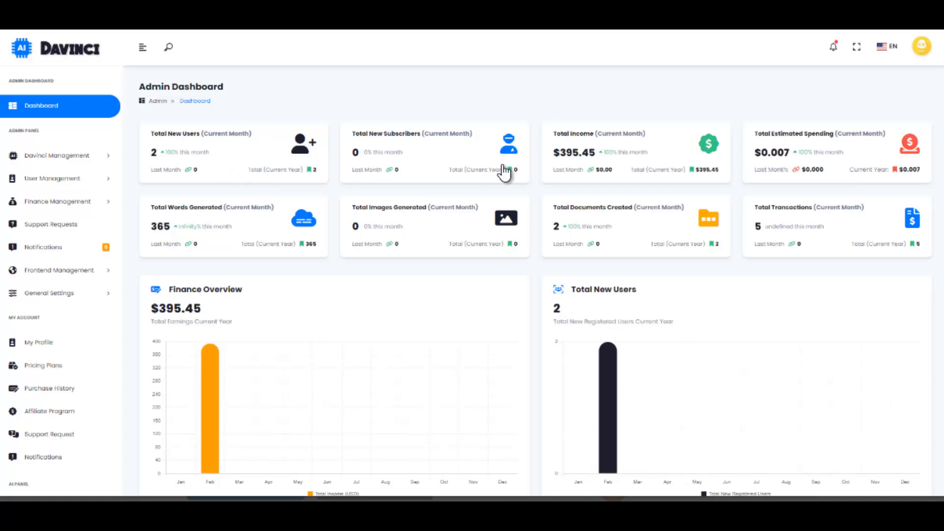
mouse_move(276, 247)
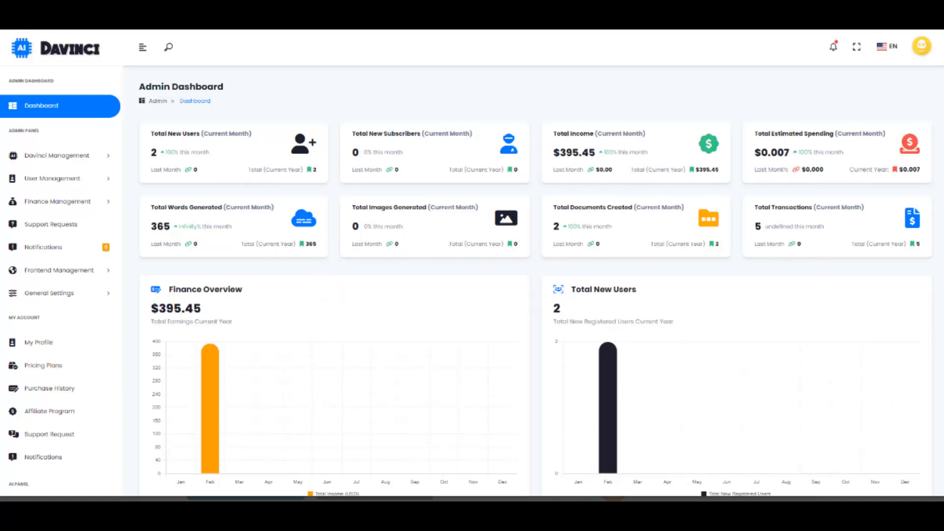
Browse the list of Davinci writing templates
click(57, 155)
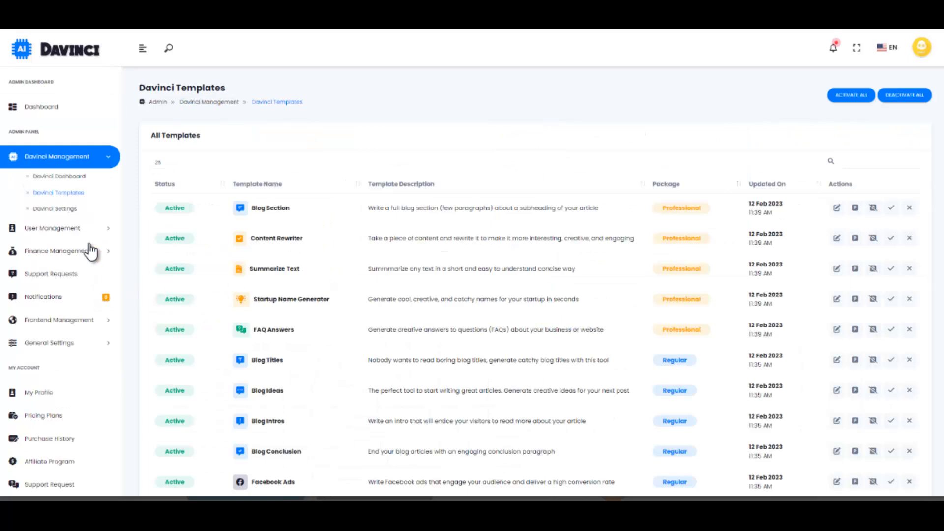
mouse_move(592, 424)
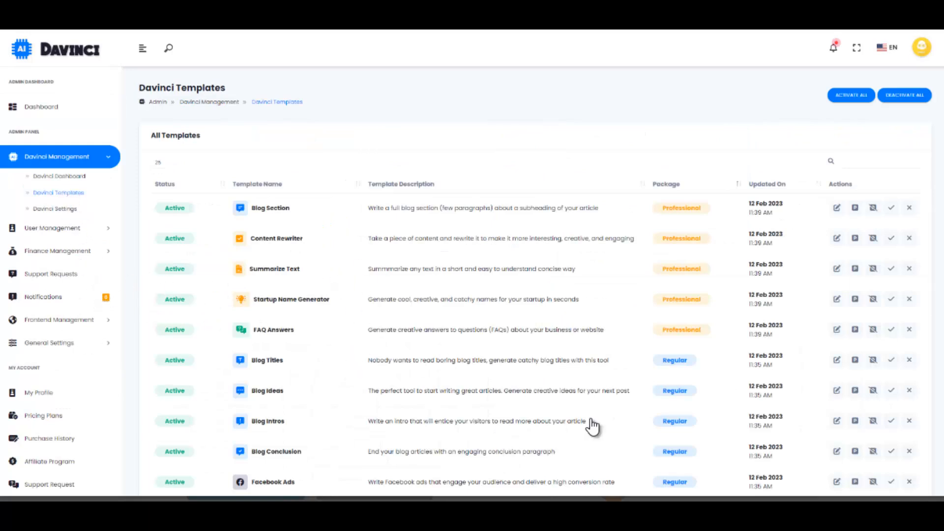
mouse_move(25, 187)
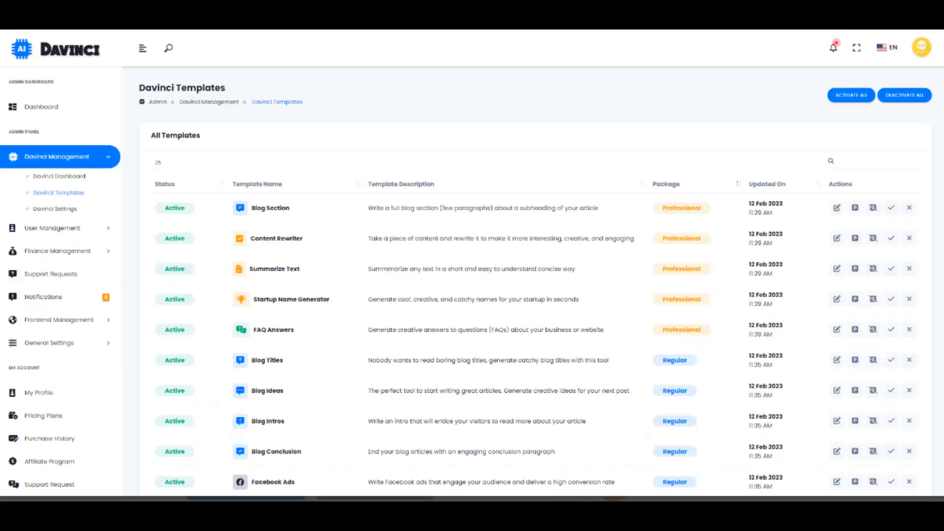
click(38, 392)
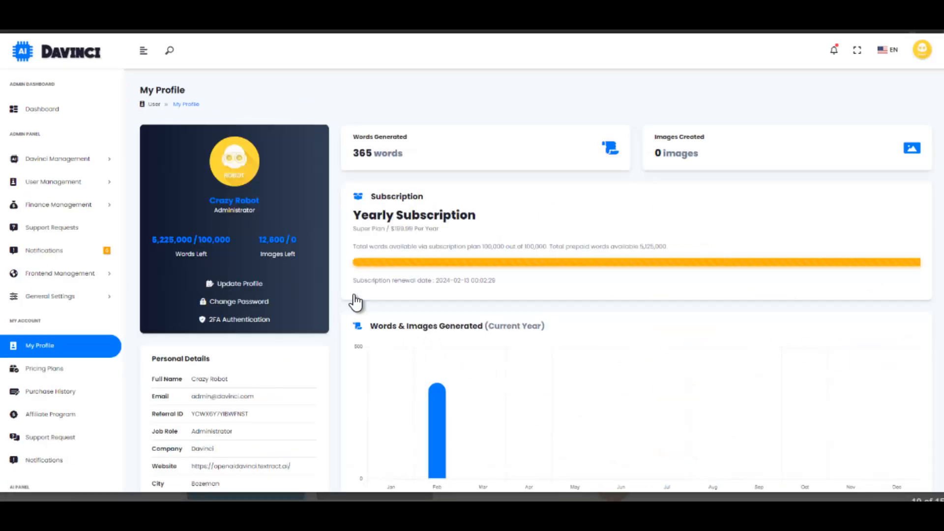
mouse_move(367, 167)
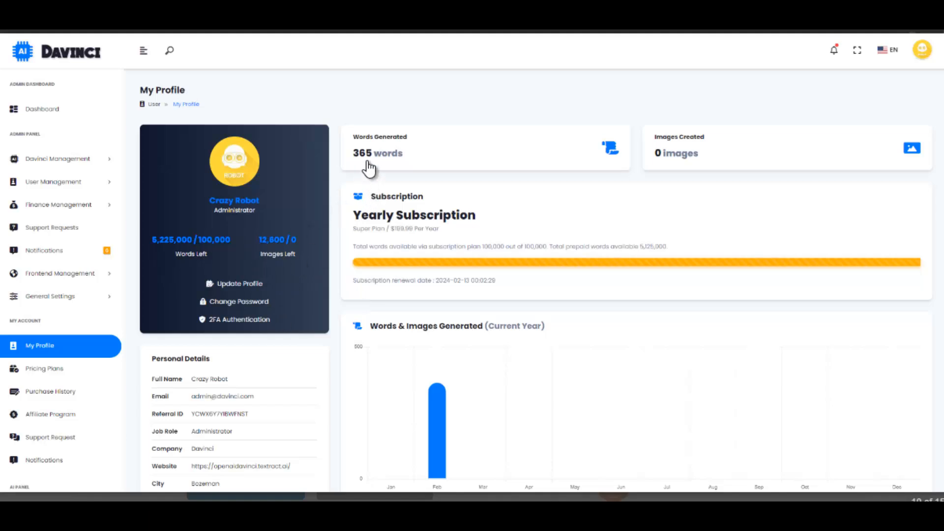